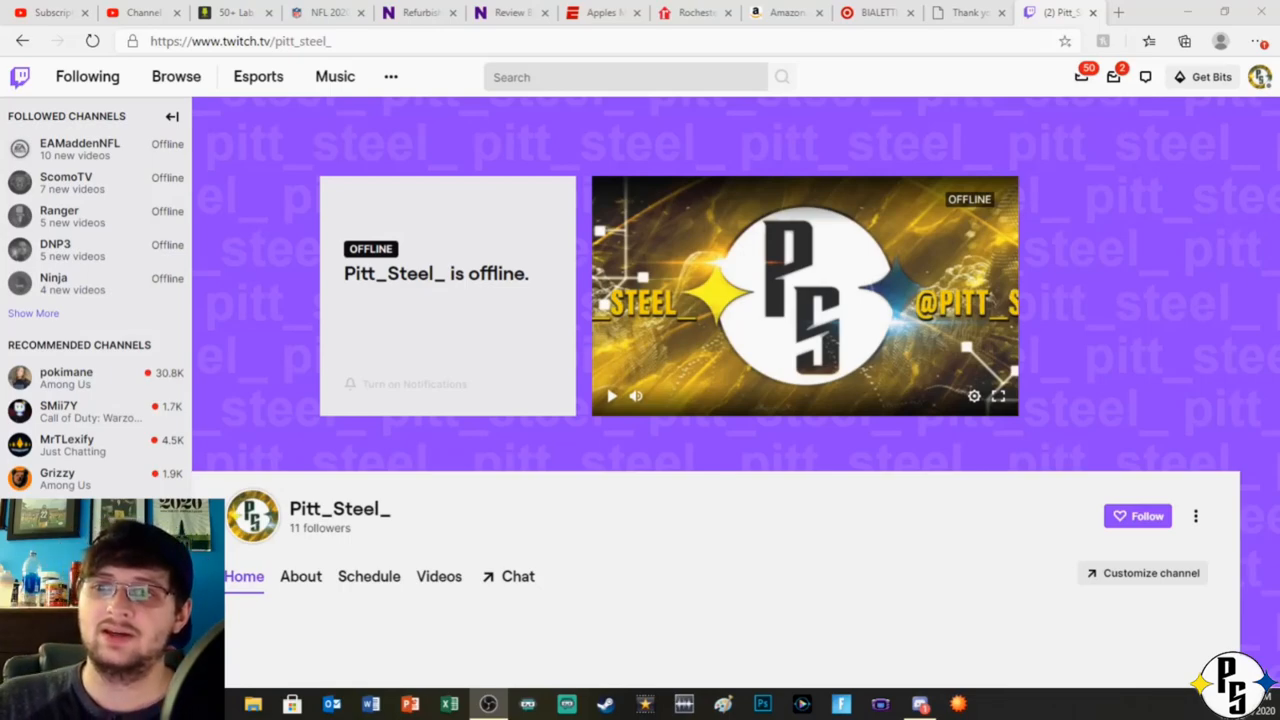
{"action": "mouse_move", "coordinate": [470, 438]}
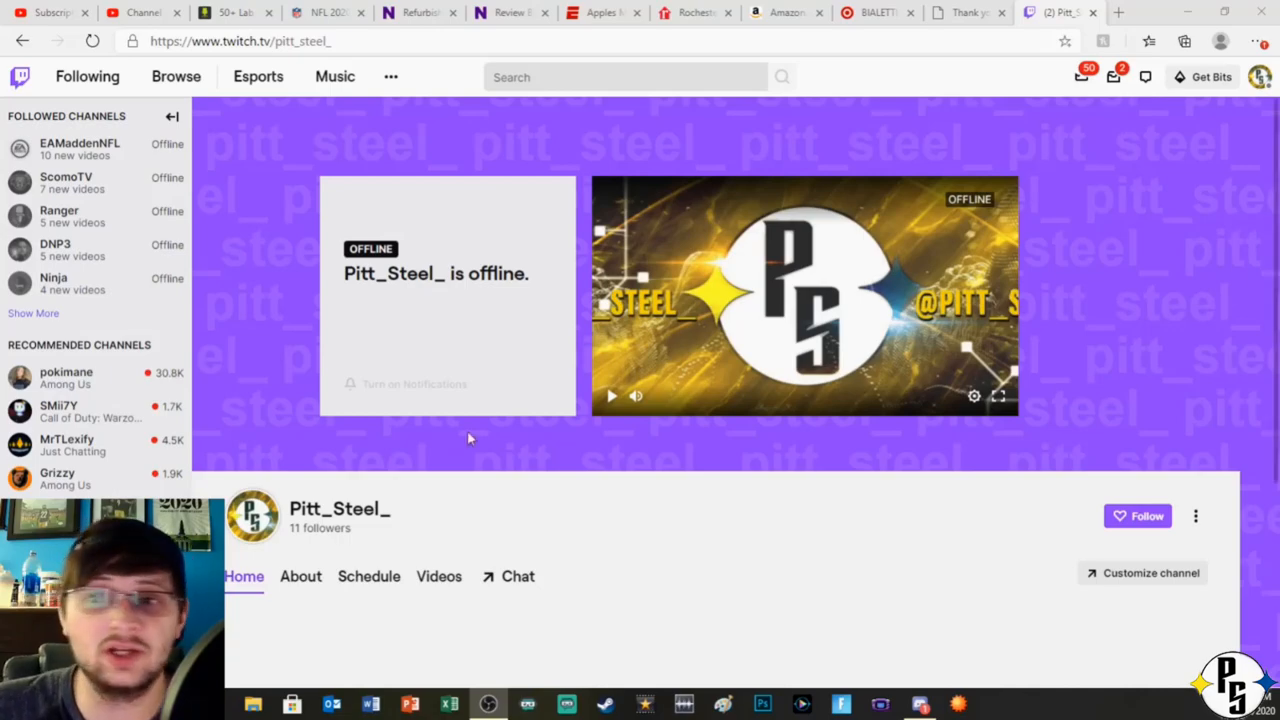
{"action": "mouse_move", "coordinate": [573, 563]}
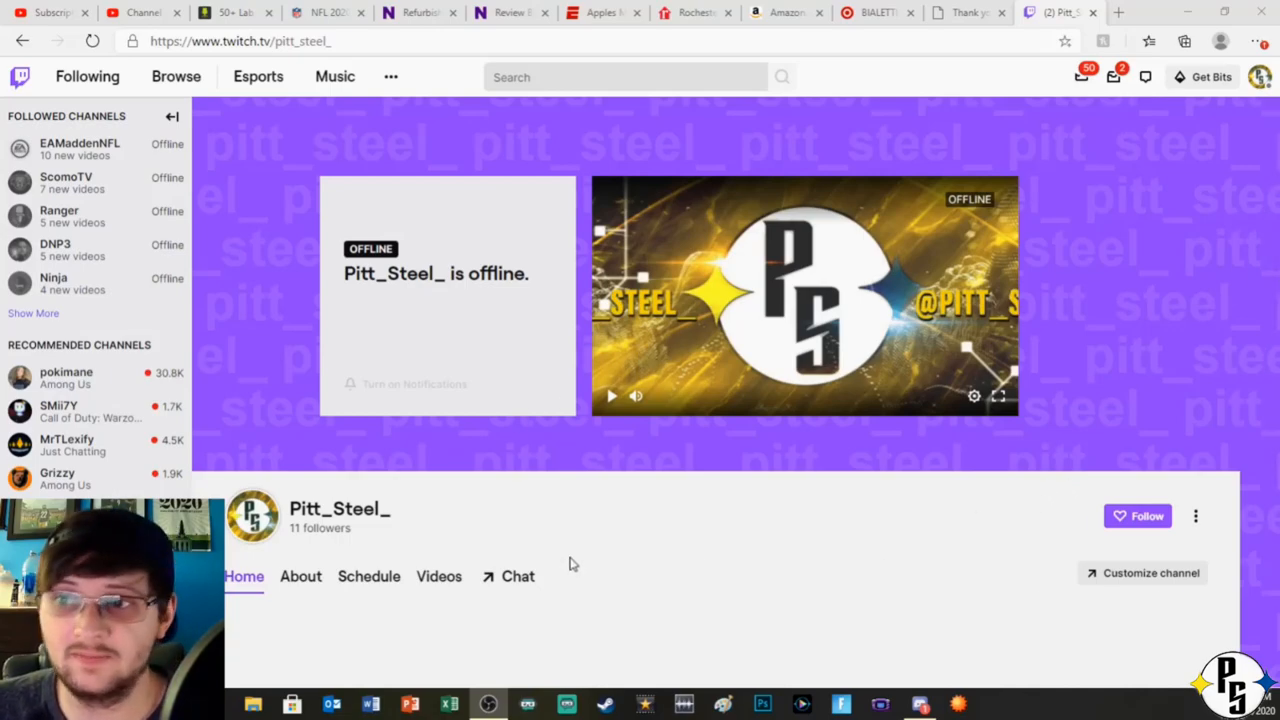
{"action": "scroll", "scroll_direction": "down", "scroll_amount": 3}
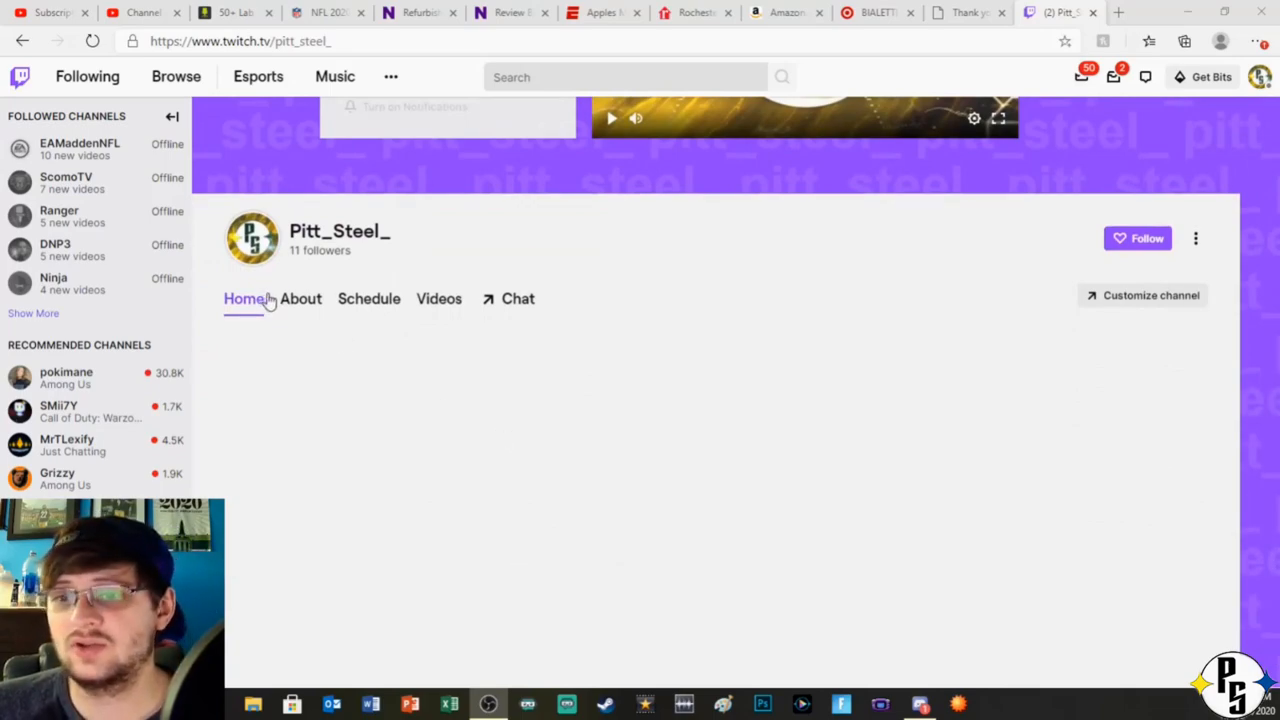
{"action": "mouse_move", "coordinate": [950, 64]}
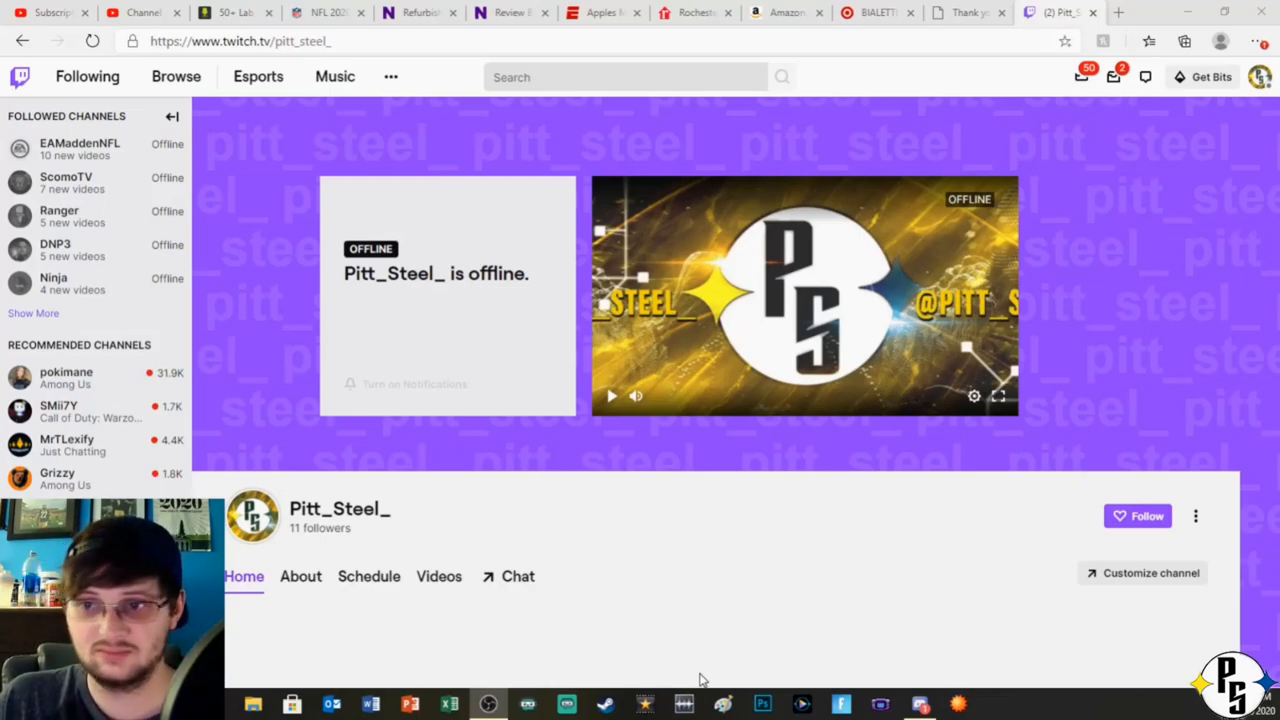
{"action": "mouse_move", "coordinate": [732, 675]}
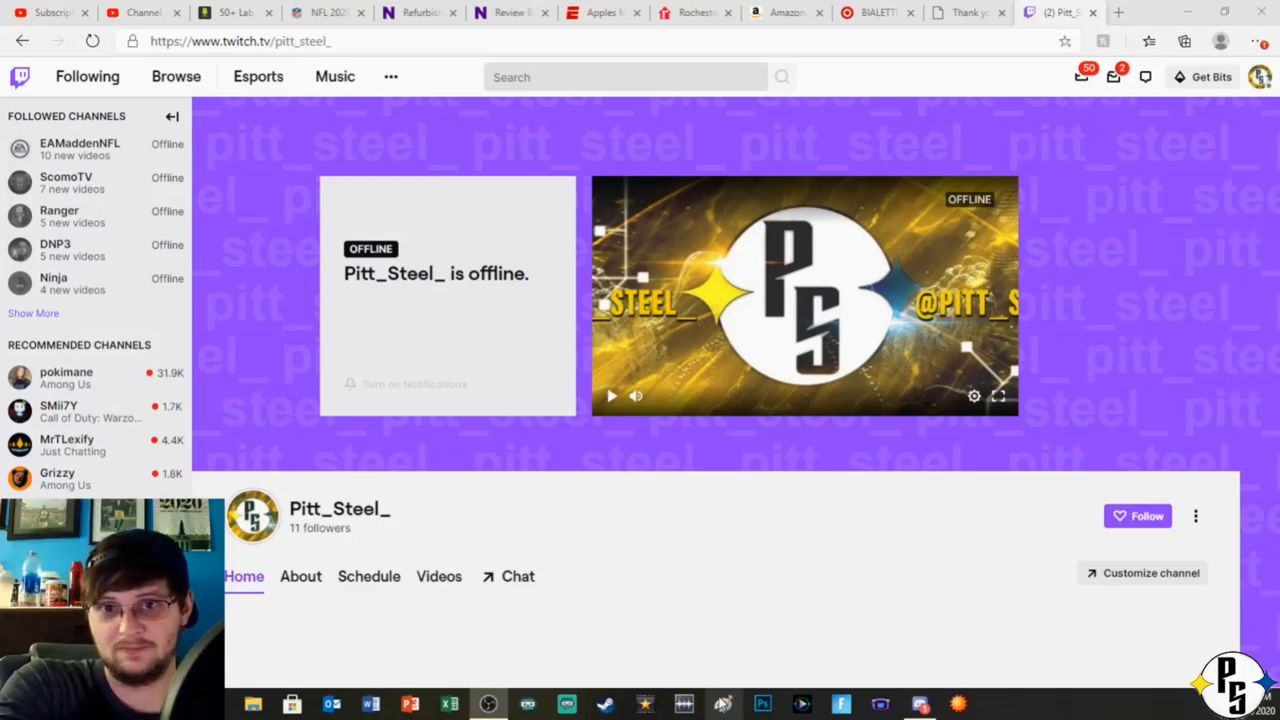
{"action": "mouse_move", "coordinate": [765, 659]}
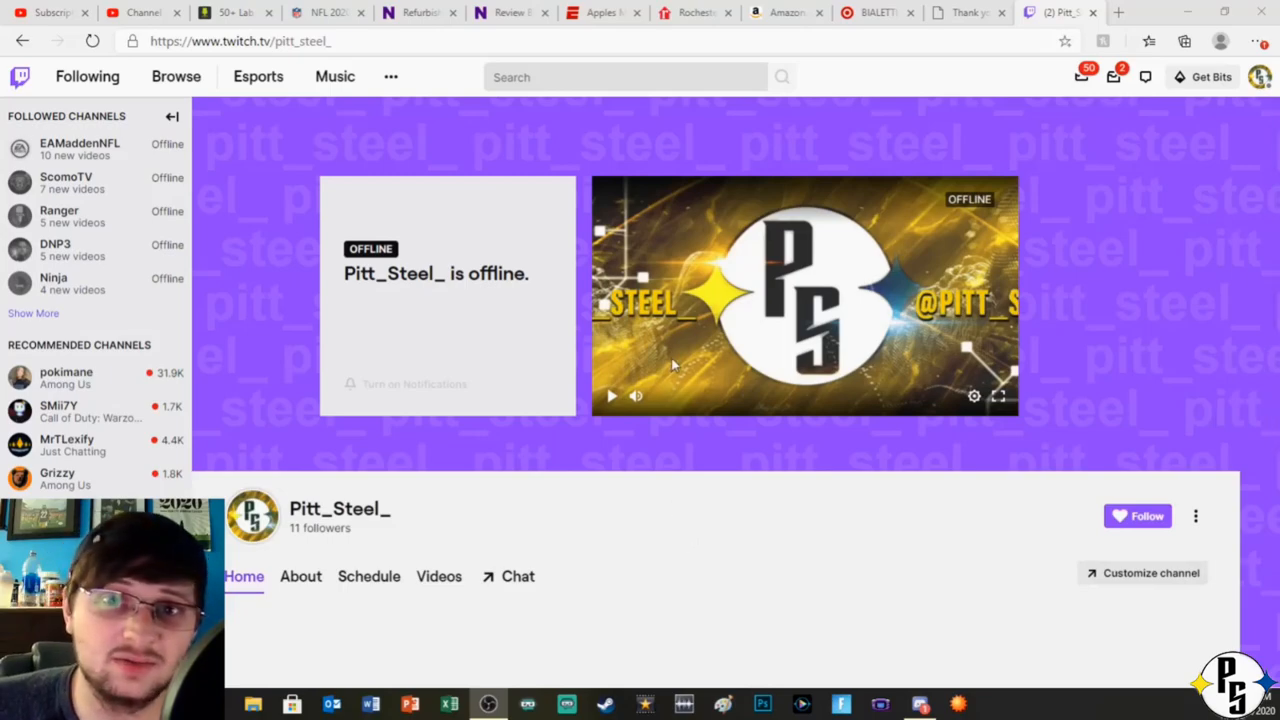
{"action": "mouse_move", "coordinate": [893, 70]}
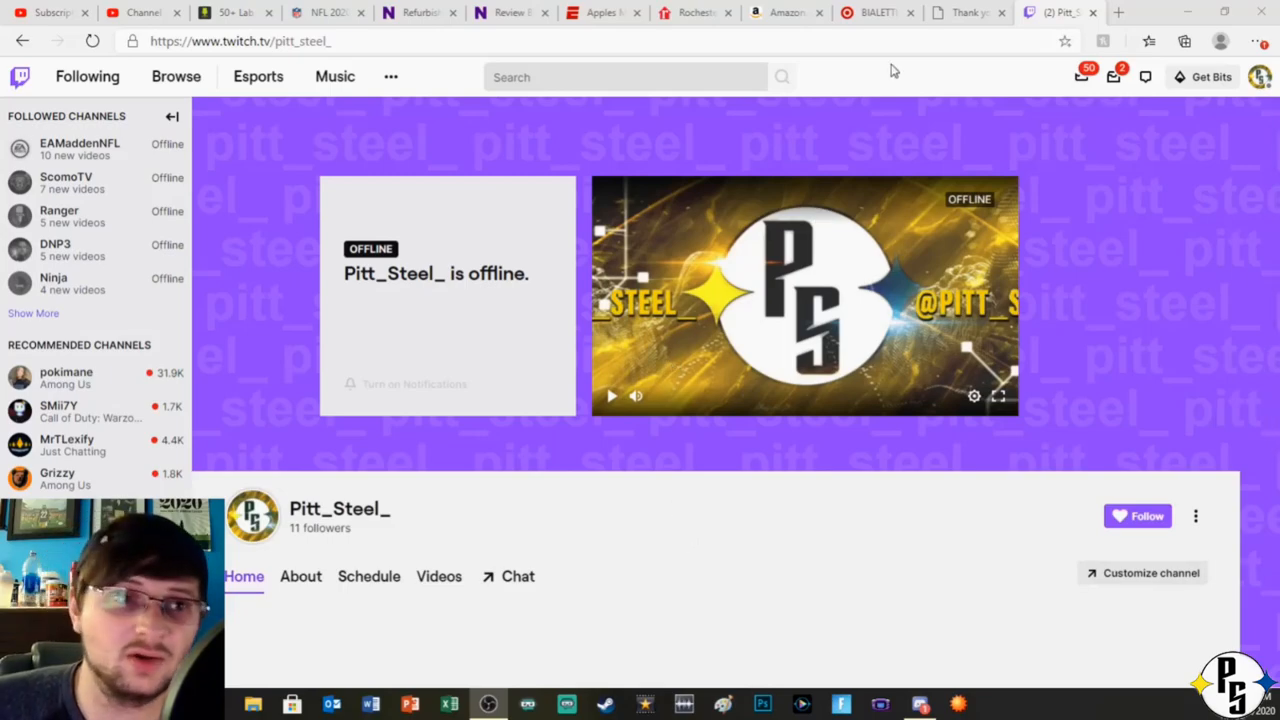
{"action": "mouse_move", "coordinate": [889, 75]}
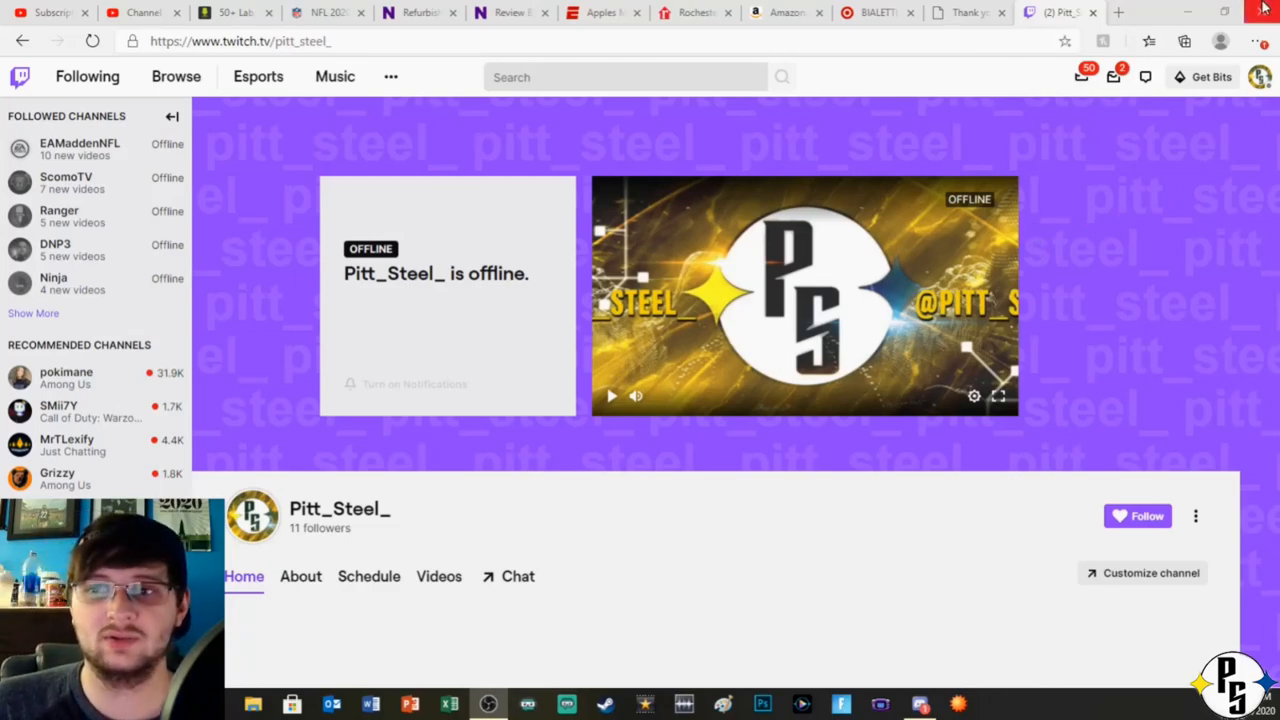
{"action": "mouse_move", "coordinate": [1105, 135]}
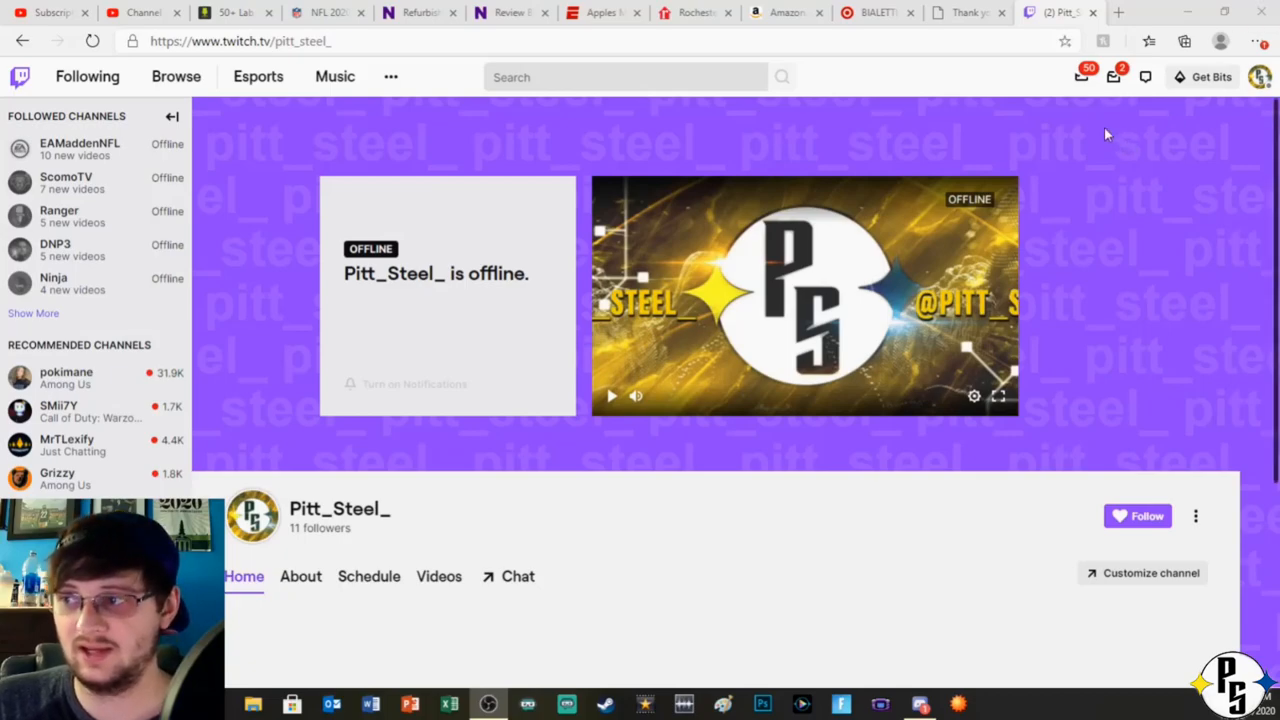
{"action": "mouse_move", "coordinate": [1063, 83]}
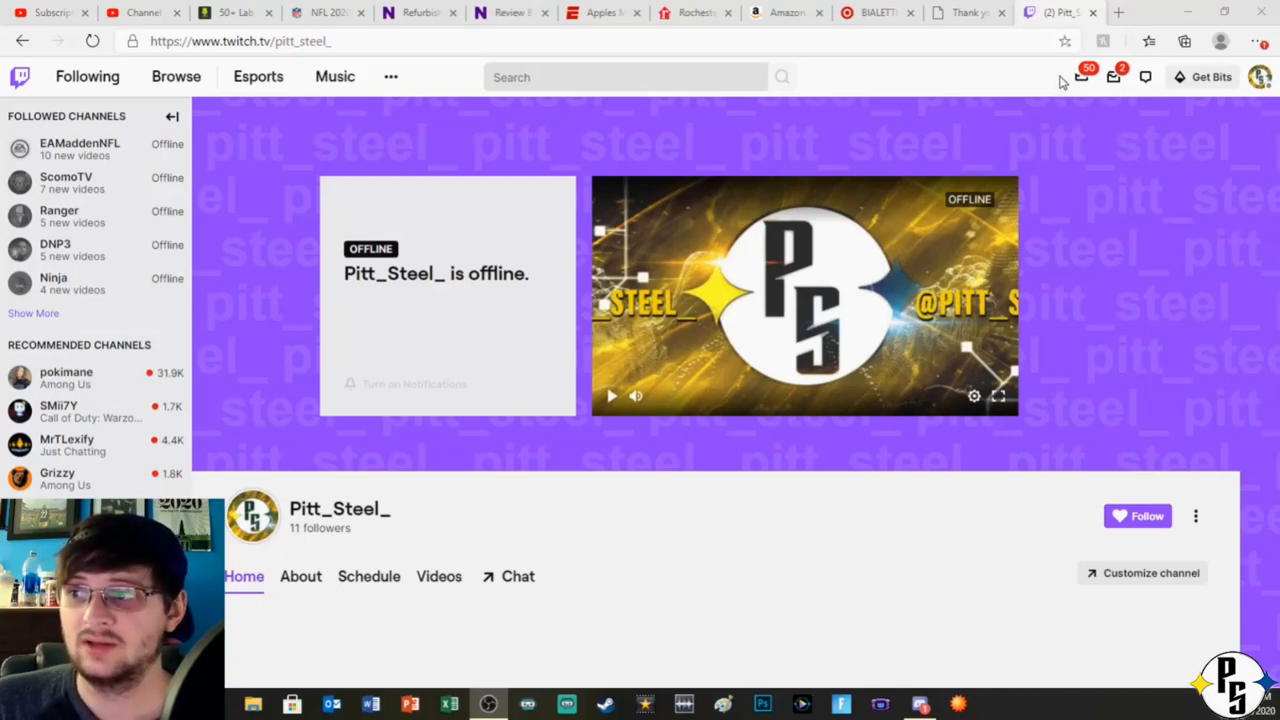